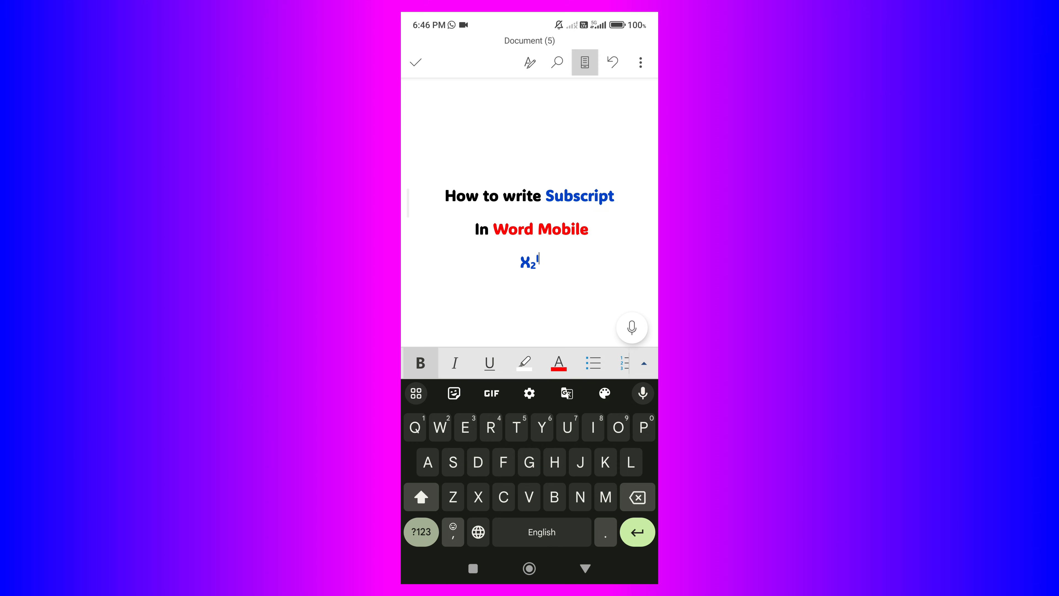
Delete the old X₂ under the title and type plain bold blue 'X2' in its place.
click(635, 497)
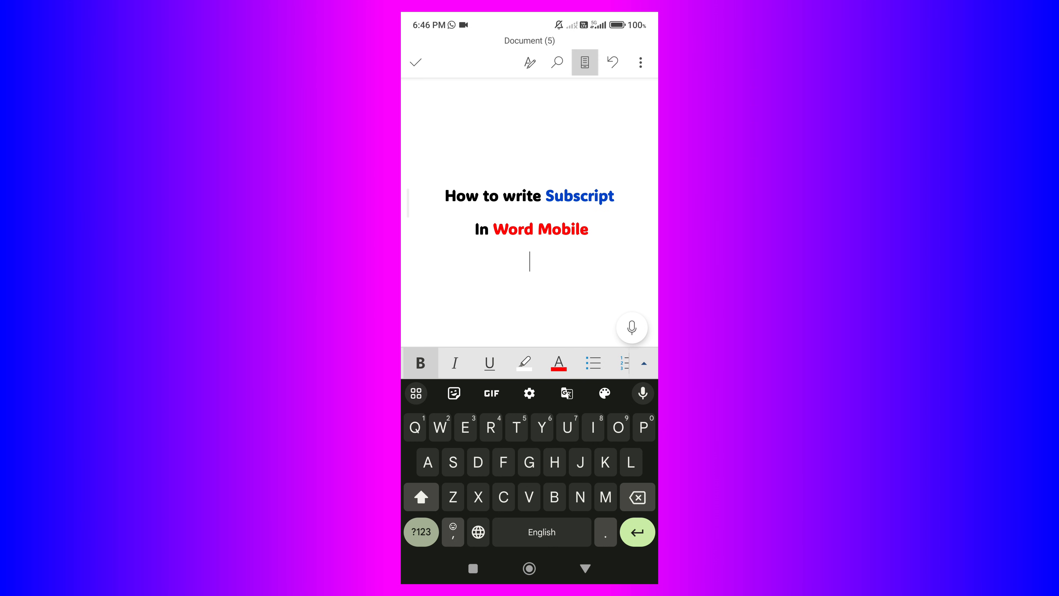
text(X2)
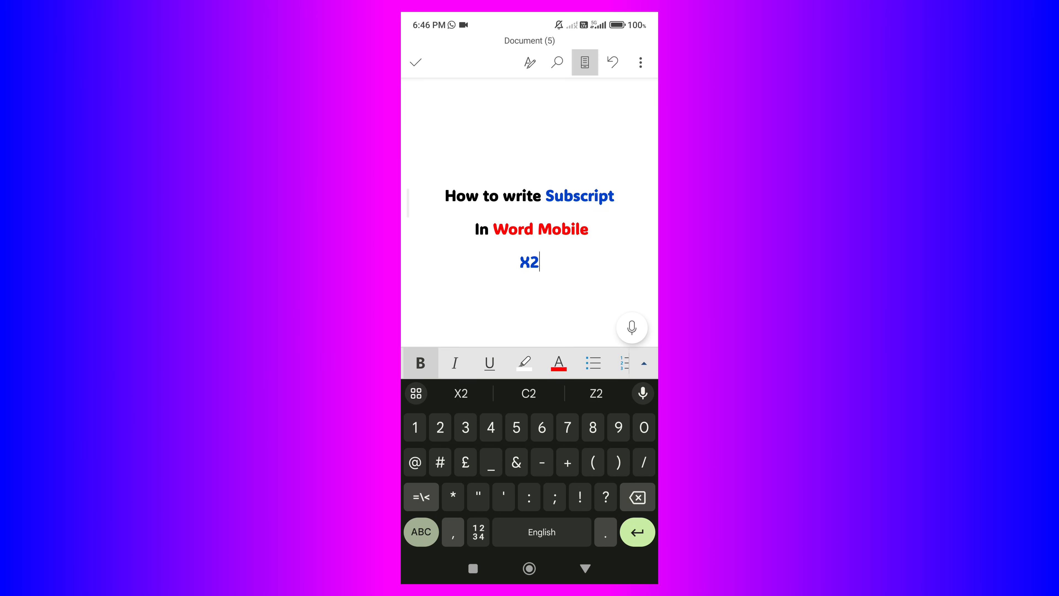
click(420, 531)
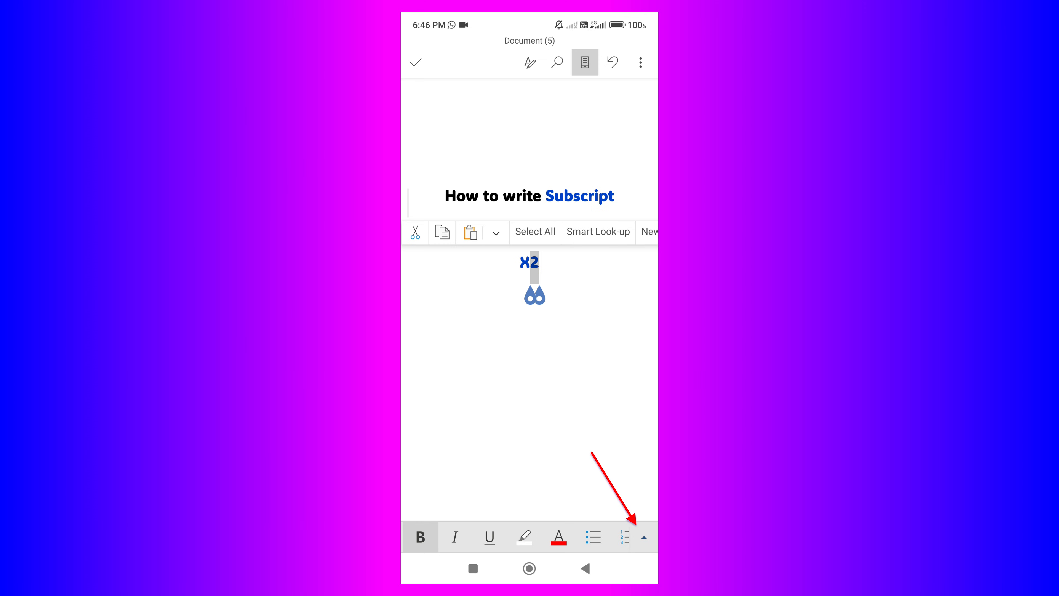
With the 2 in X2 selected, expand the toolbar to the full Home formatting options.
click(642, 536)
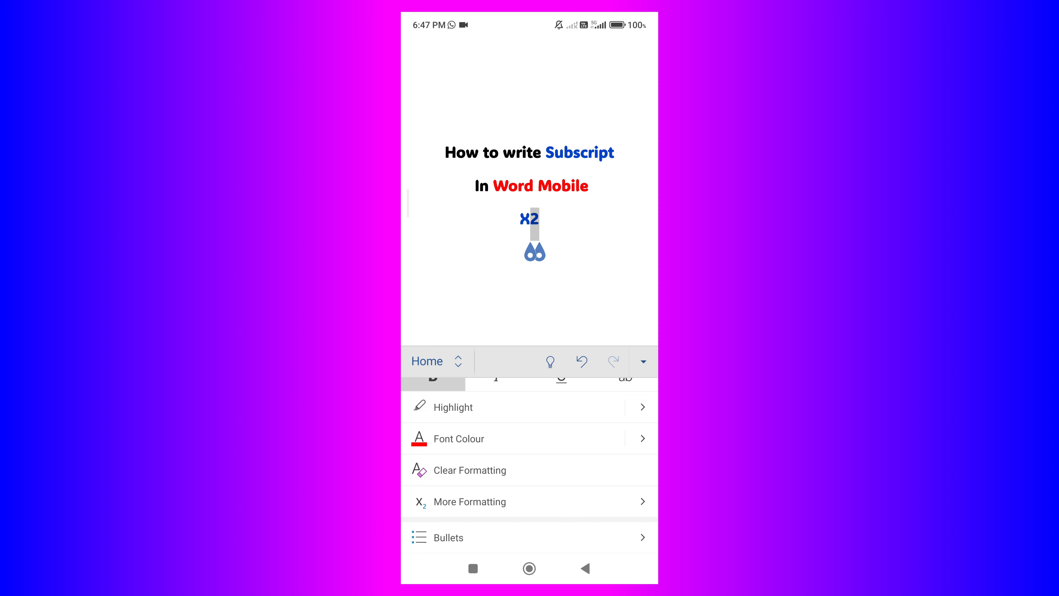
Apply Subscript from More Formatting so the text reads X₂.
click(481, 501)
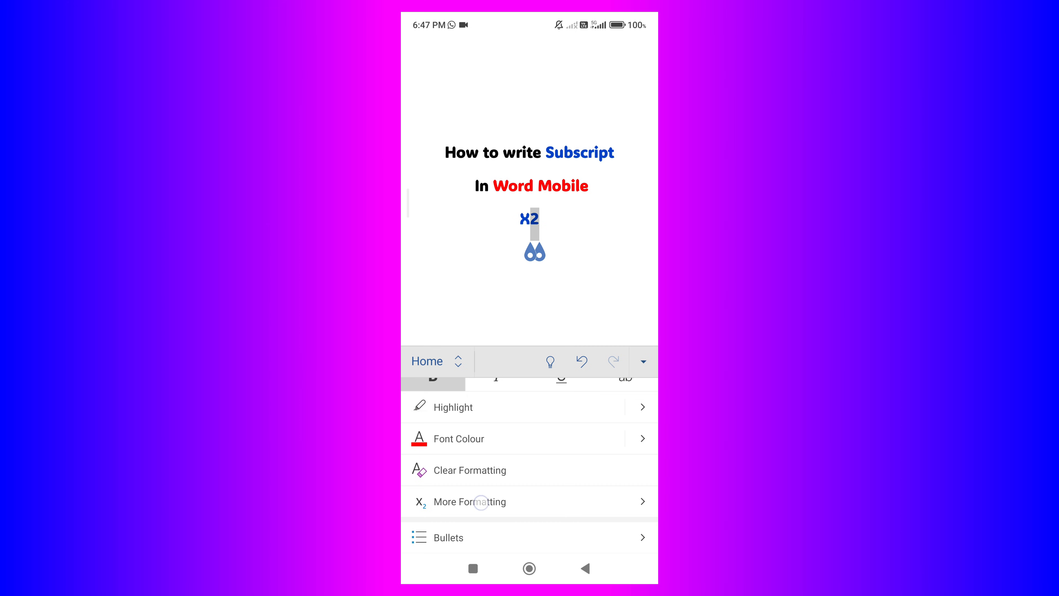
click(469, 502)
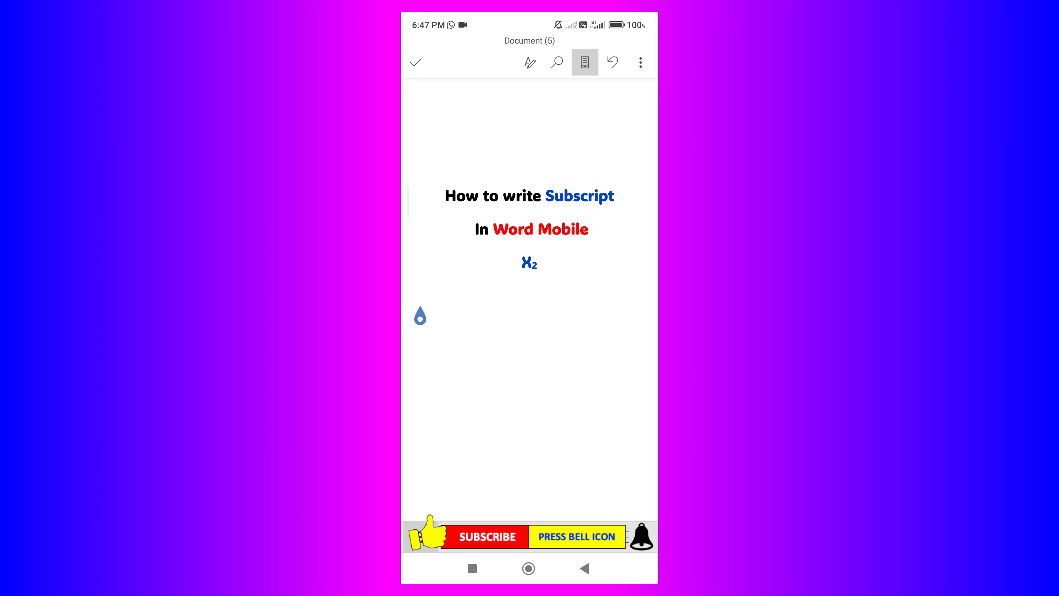
click(419, 297)
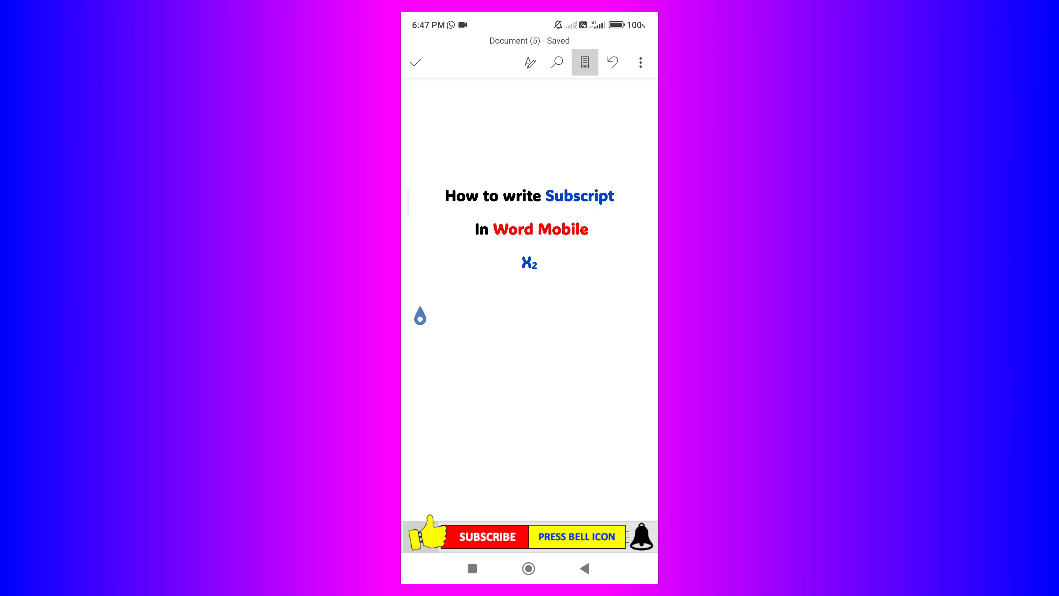
click(477, 354)
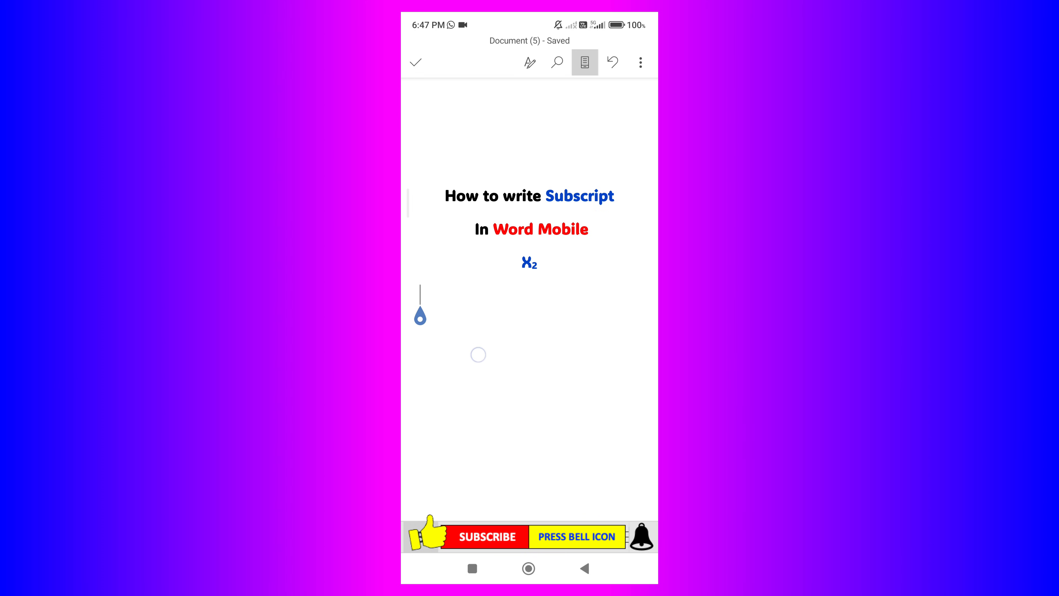